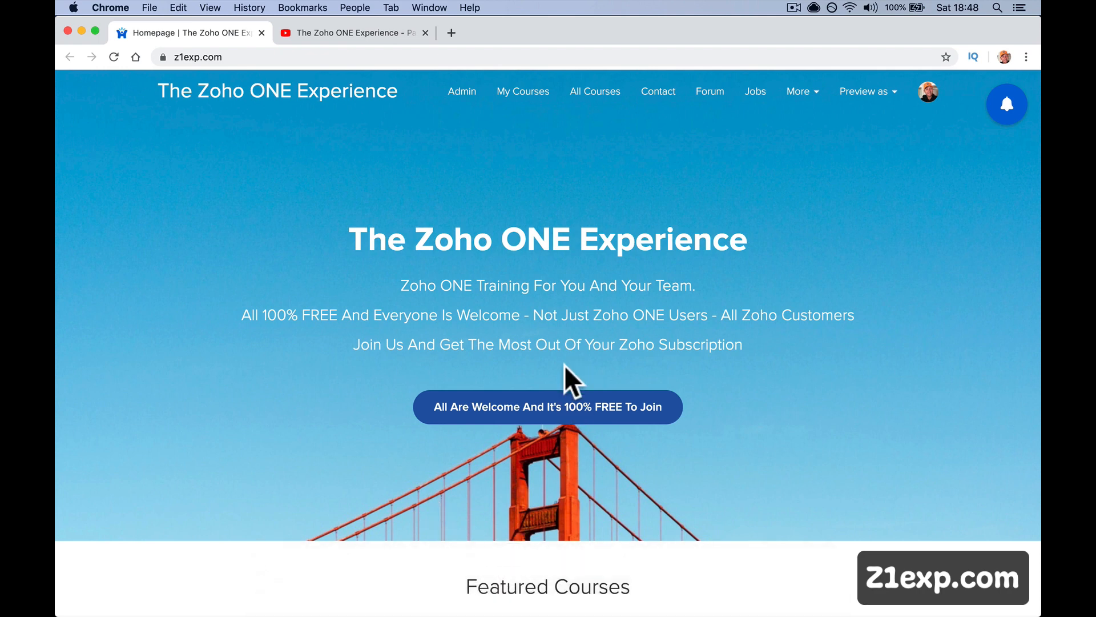
{"action": "mouse_move", "coordinate": [785, 224]}
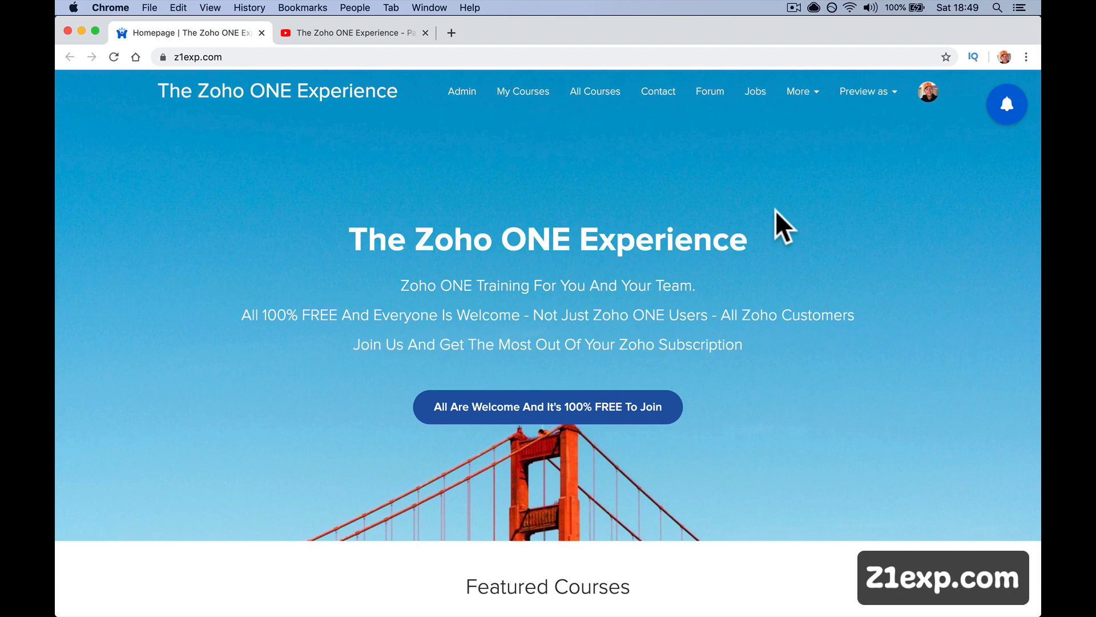
{"action": "mouse_move", "coordinate": [698, 182]}
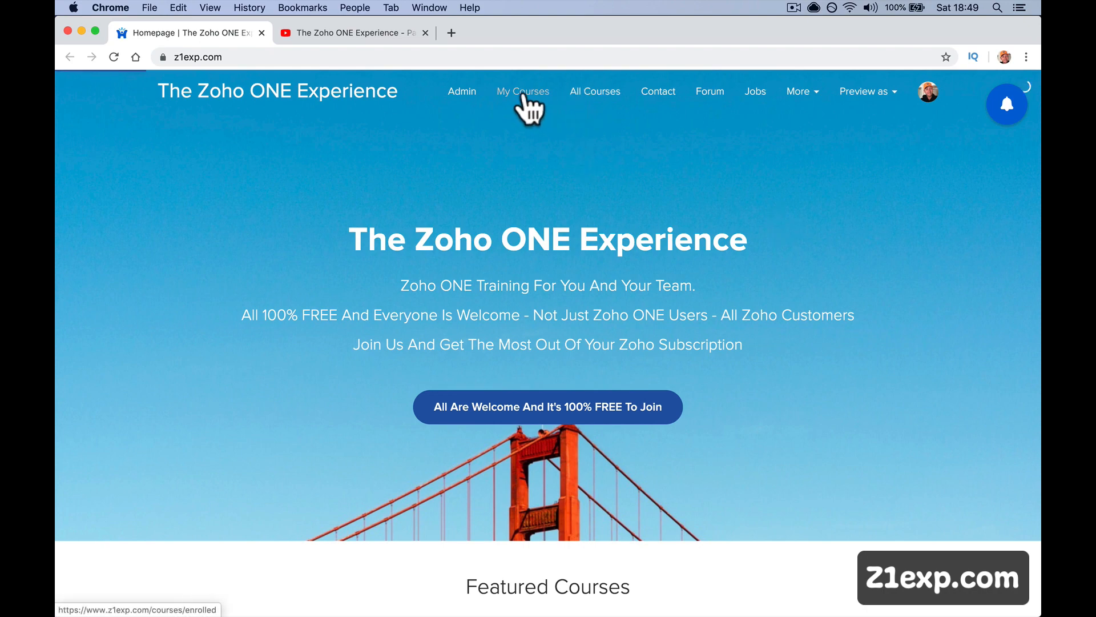
- Open My Courses and browse the enrolled course cards to find Zoho CRM Full Training
{"action": "left_click", "coordinate": [523, 91]}
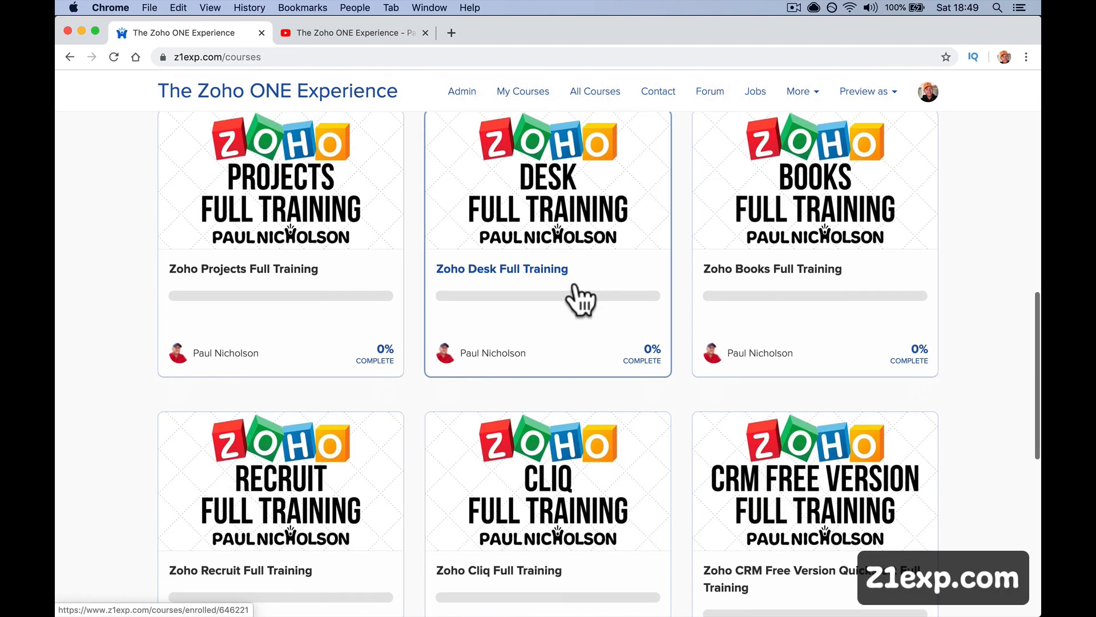
{"action": "scroll", "scroll_direction": "up", "scroll_amount": 3}
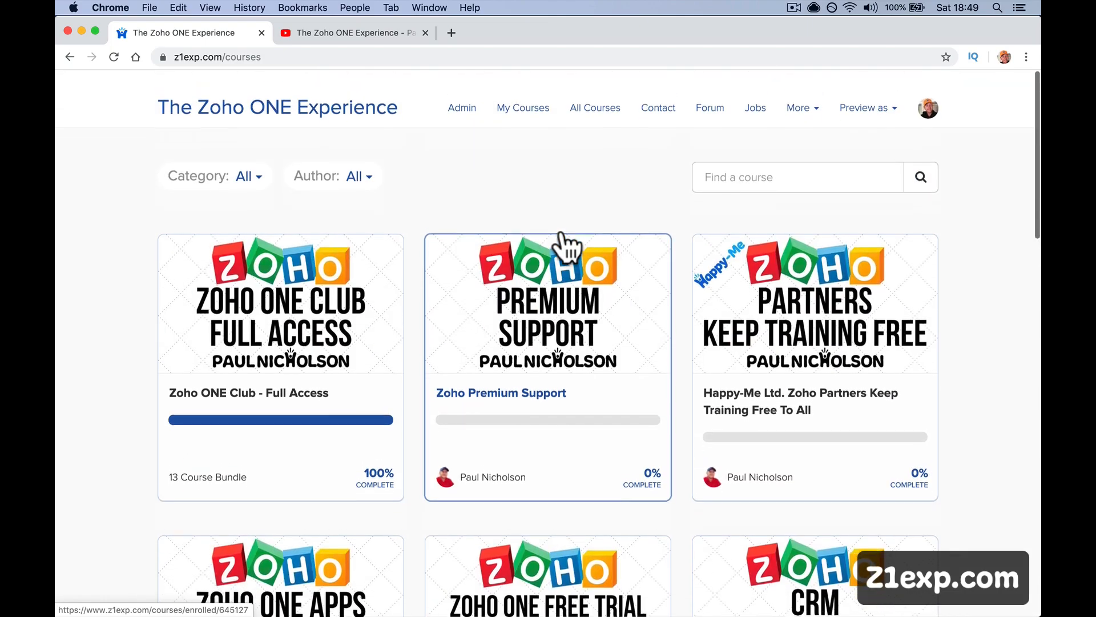
{"action": "scroll", "scroll_direction": "down", "scroll_amount": 3}
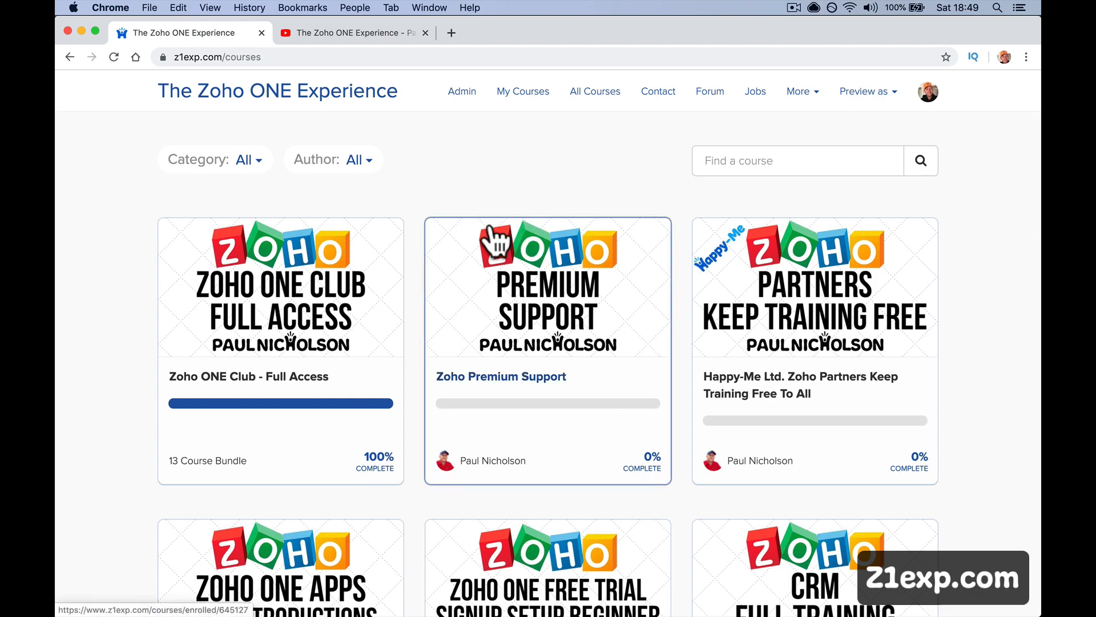
{"action": "scroll", "scroll_direction": "down", "scroll_amount": 3}
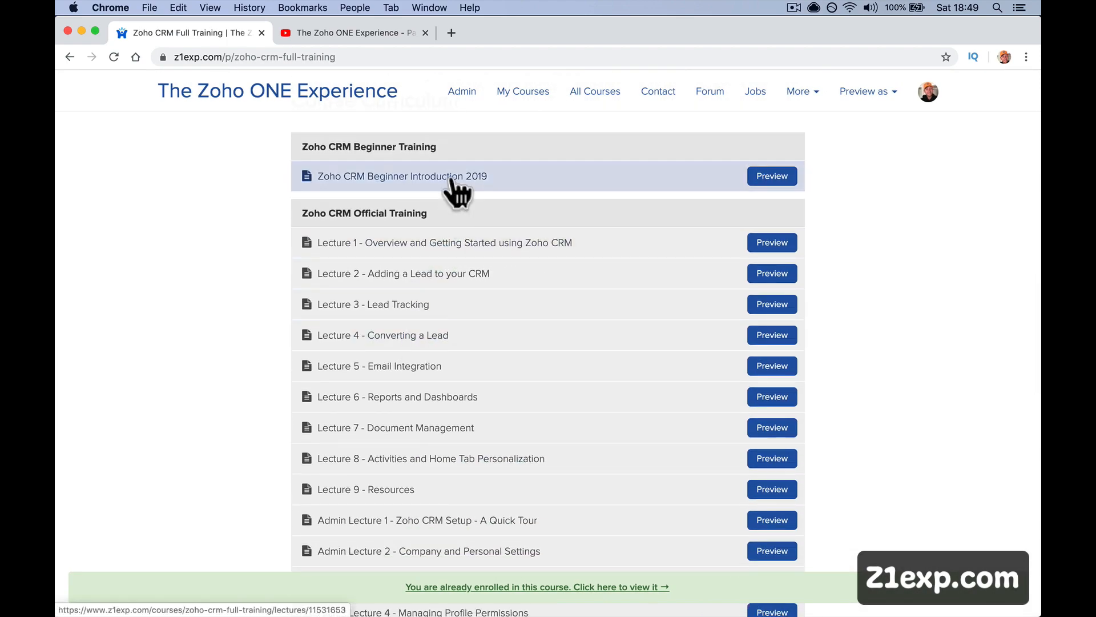
- Open the Zoho CRM Beginner Introduction 2019 lecture and scroll down to its discussion reply
{"action": "left_click", "coordinate": [401, 175]}
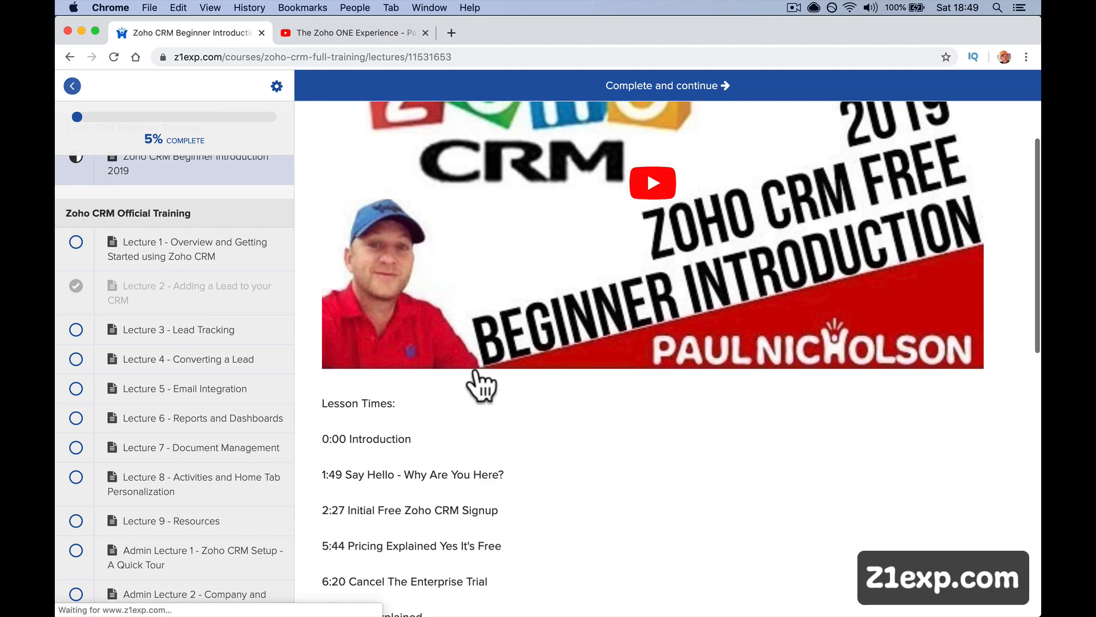
{"action": "scroll", "scroll_direction": "down", "scroll_amount": 3}
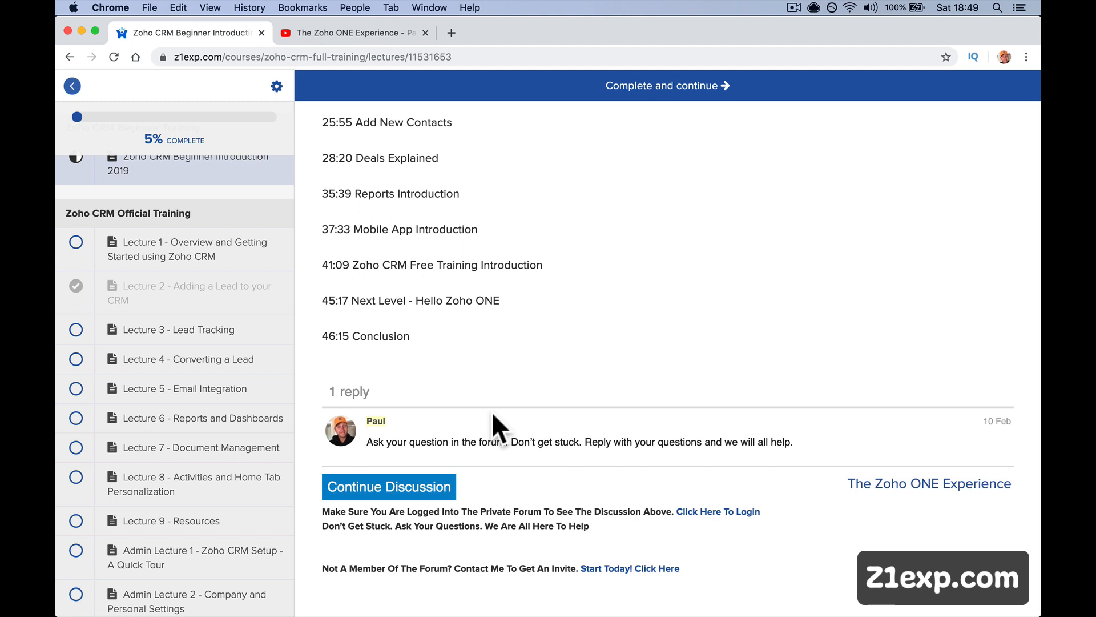
{"action": "mouse_move", "coordinate": [498, 425]}
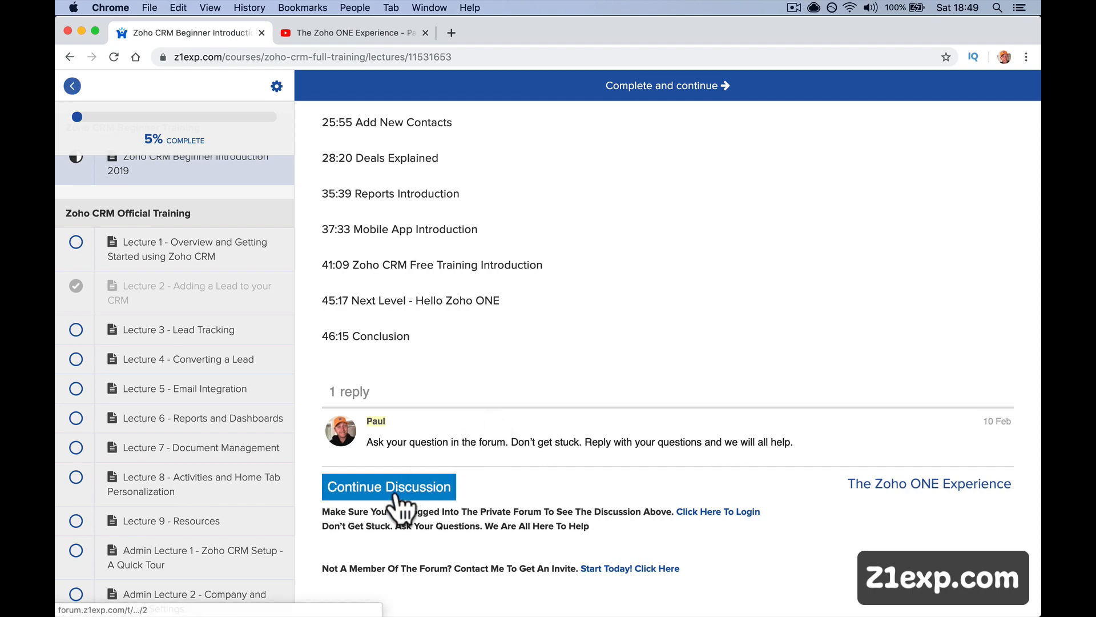
- Continue the lecture discussion on the forum, return to the forum home, and browse its categories
{"action": "left_click", "coordinate": [389, 487]}
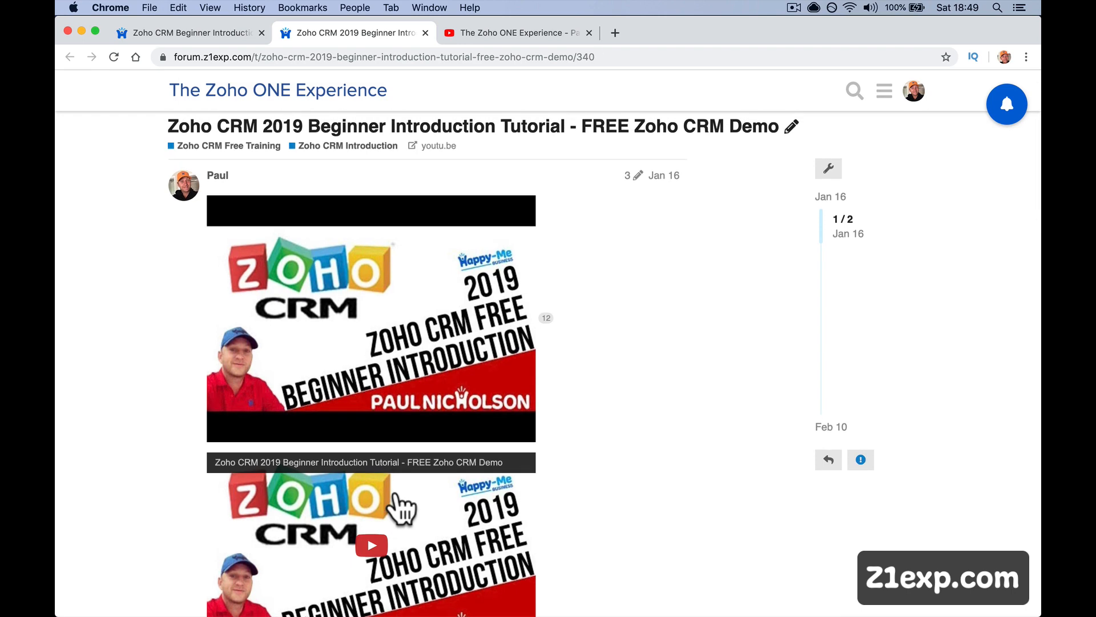
{"action": "mouse_move", "coordinate": [265, 348]}
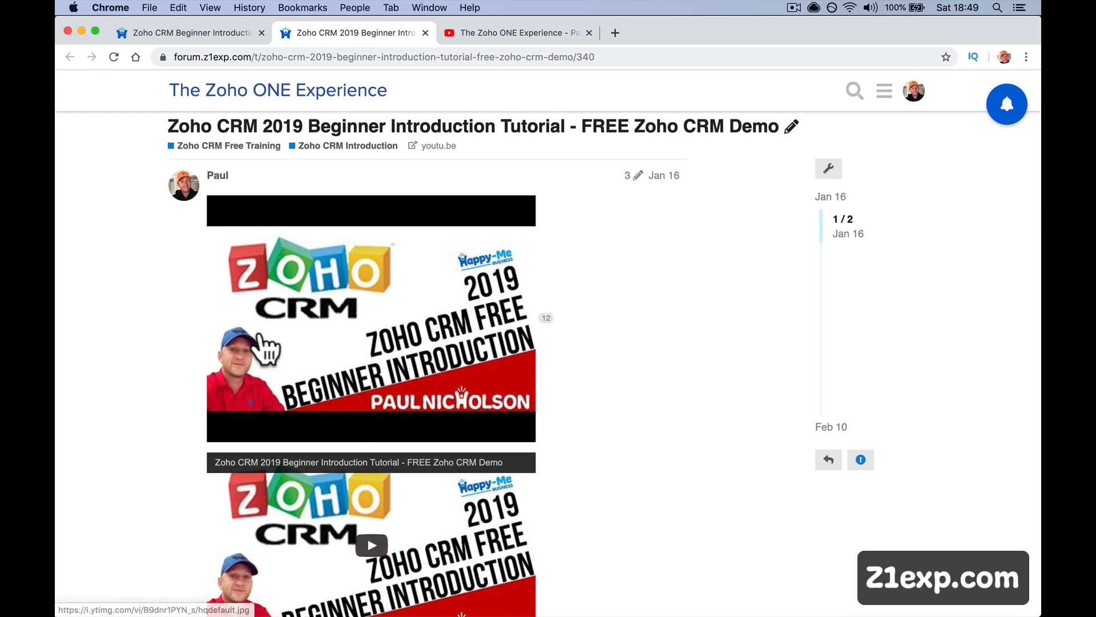
{"action": "left_click", "coordinate": [278, 89]}
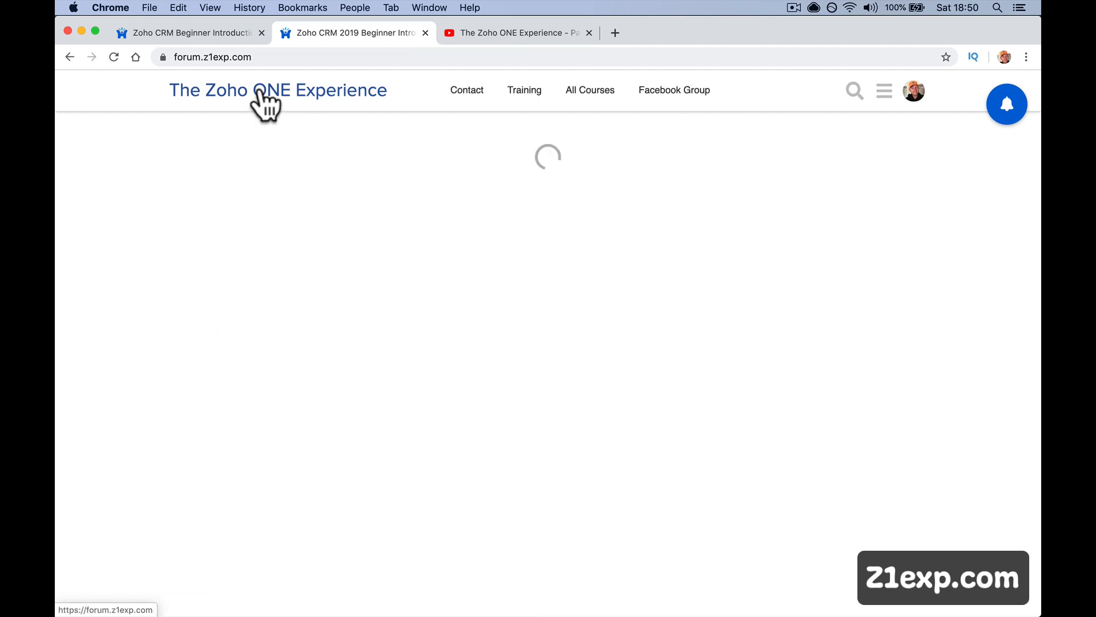
{"action": "left_click", "coordinate": [278, 90]}
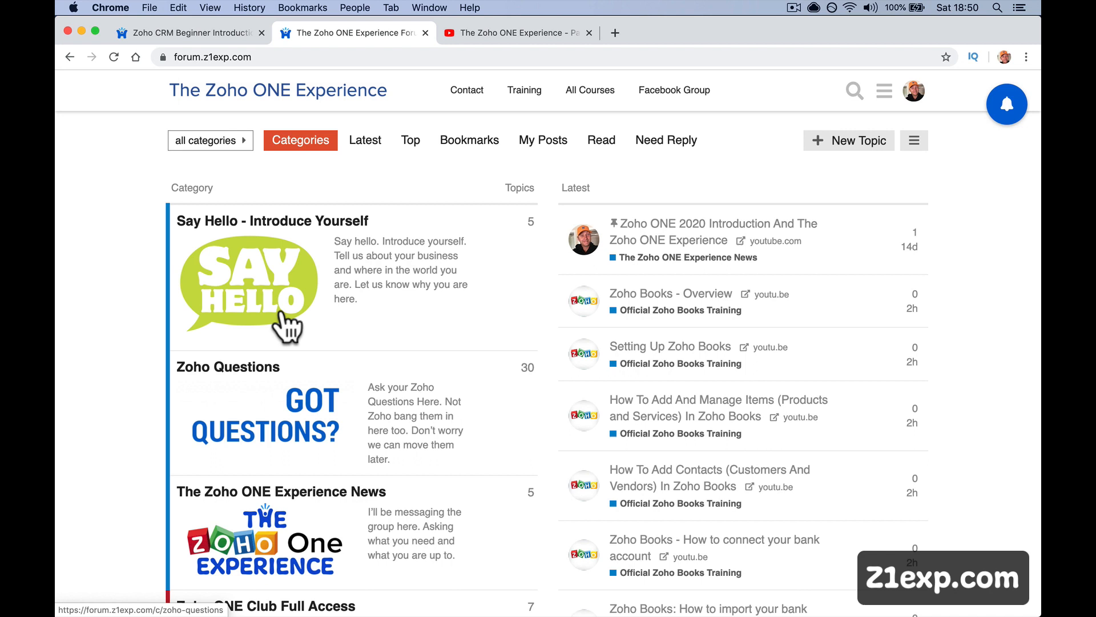
{"action": "mouse_move", "coordinate": [297, 308]}
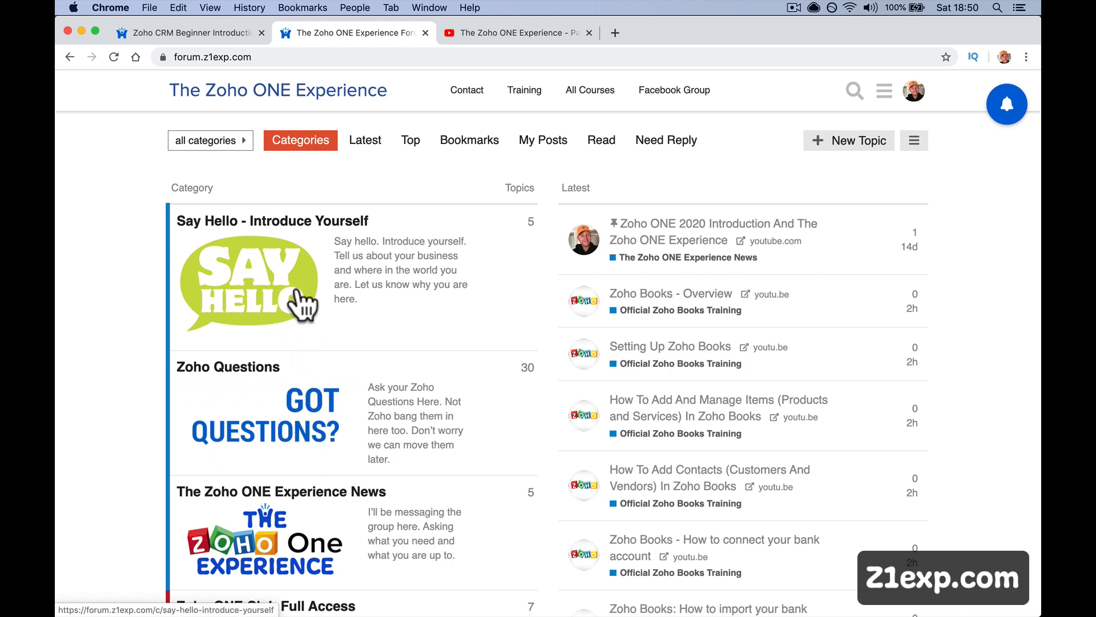
{"action": "mouse_move", "coordinate": [301, 440]}
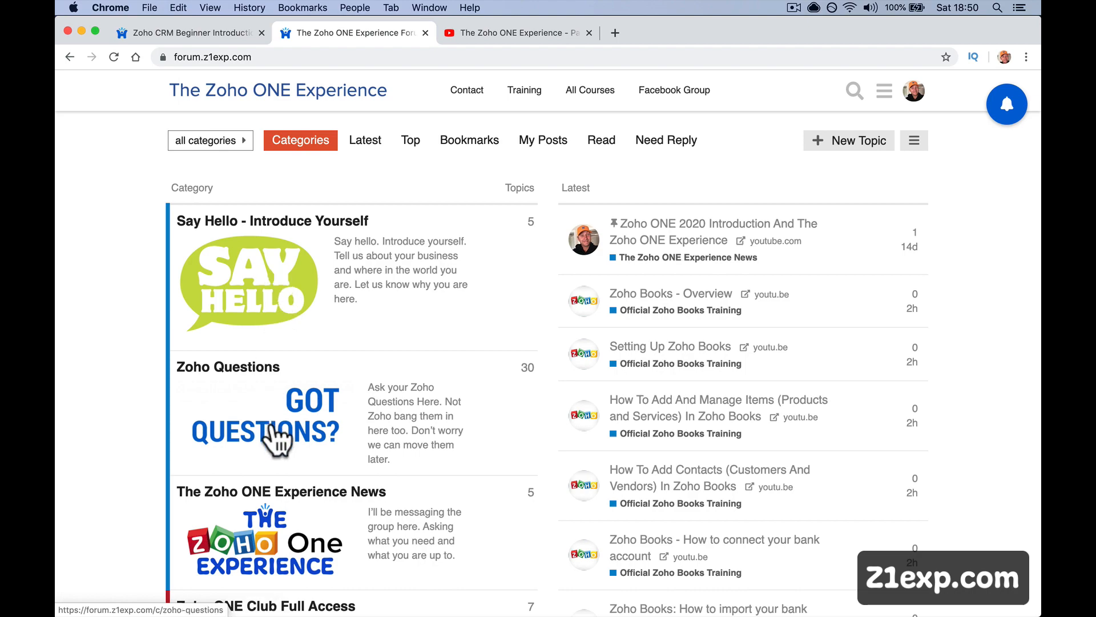
{"action": "scroll", "scroll_direction": "down", "scroll_amount": 3}
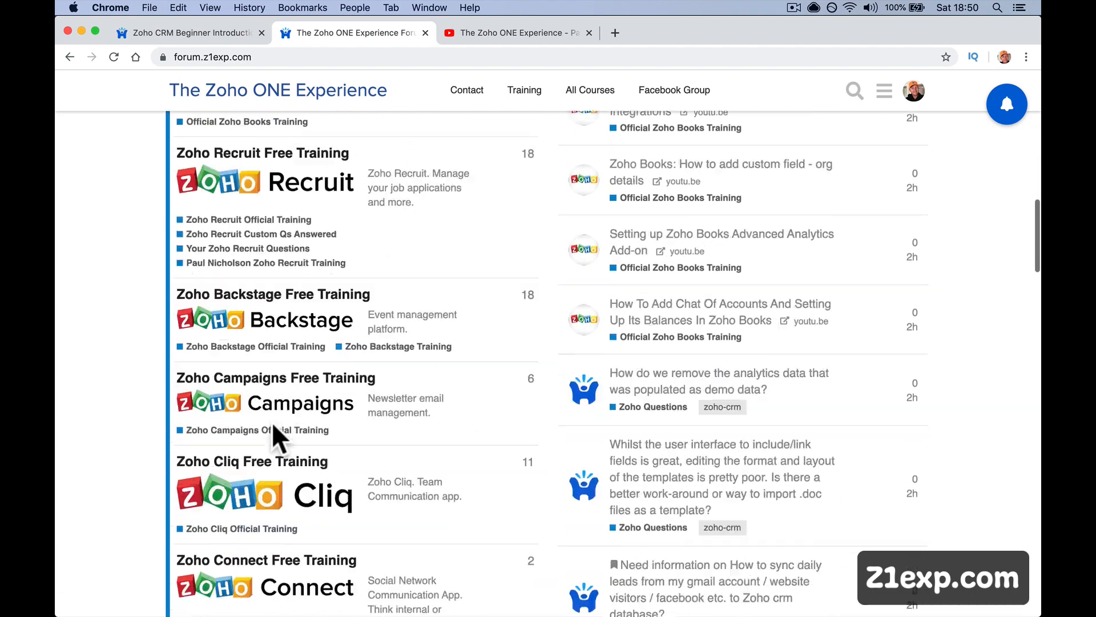
{"action": "scroll", "scroll_direction": "down", "scroll_amount": 3}
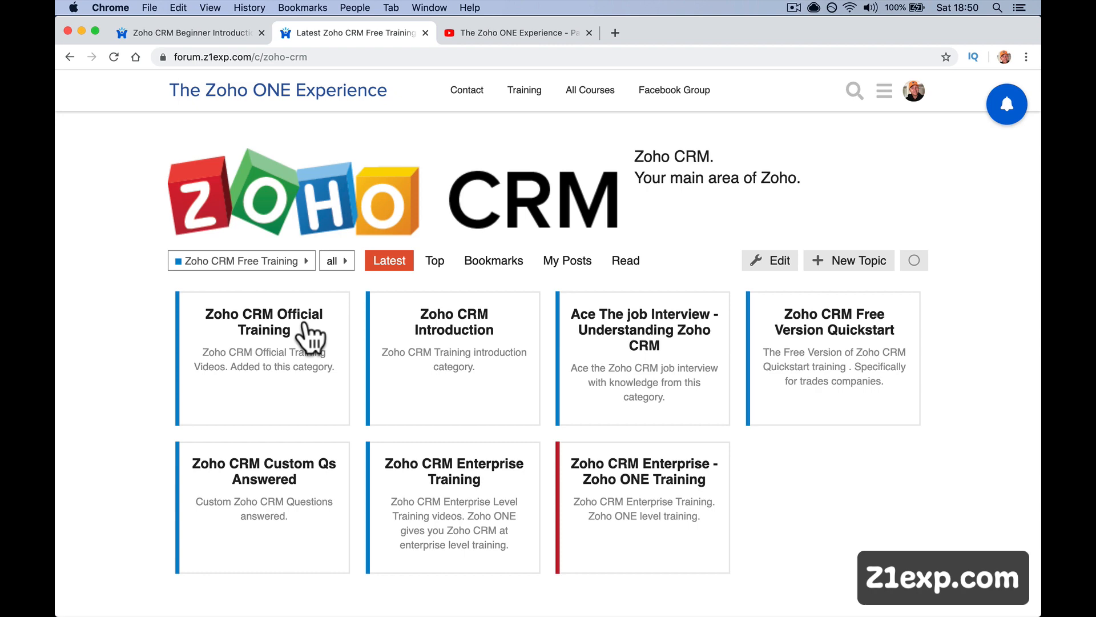
- Open Zoho CRM Official Training, bring up forum search, and reach Say Hello - Introduce Yourself
{"action": "left_click", "coordinate": [263, 321]}
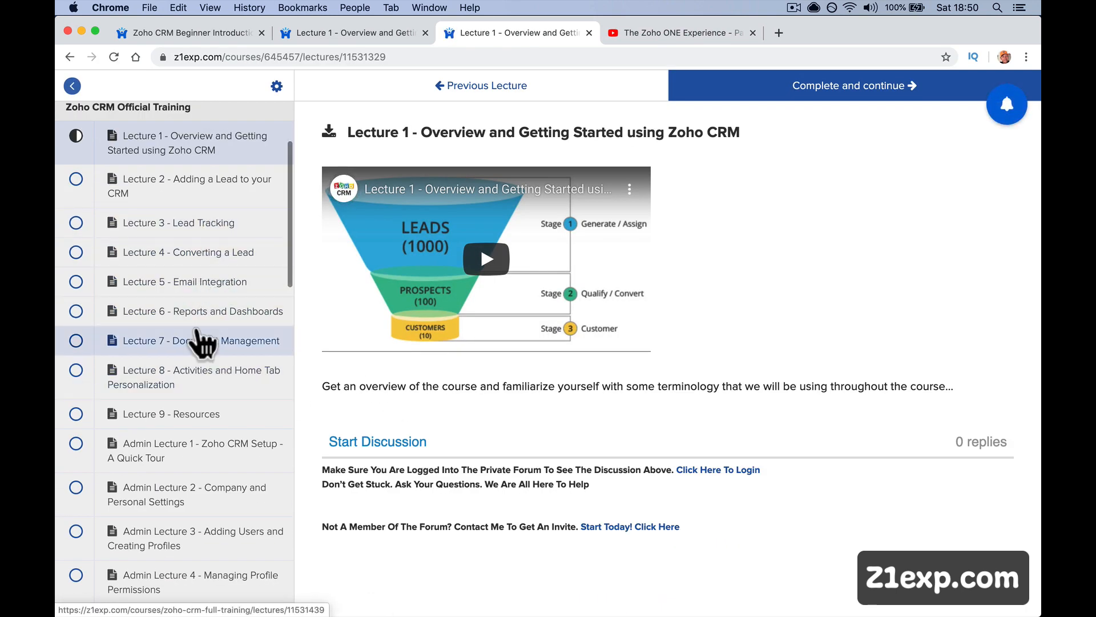
{"action": "left_click", "coordinate": [196, 341]}
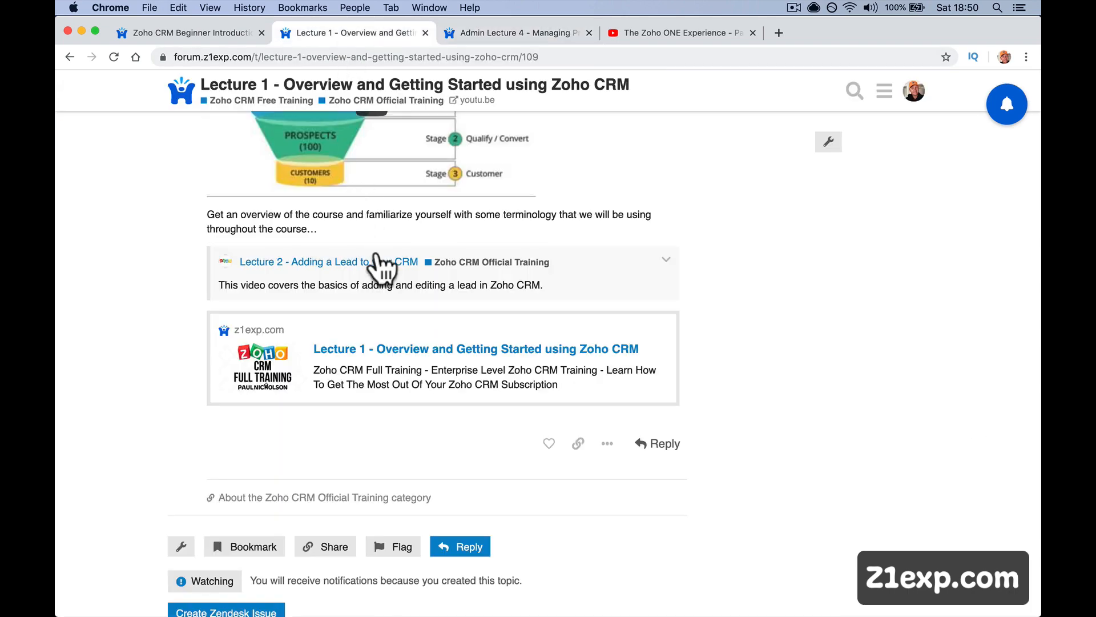
{"action": "left_click", "coordinate": [853, 91]}
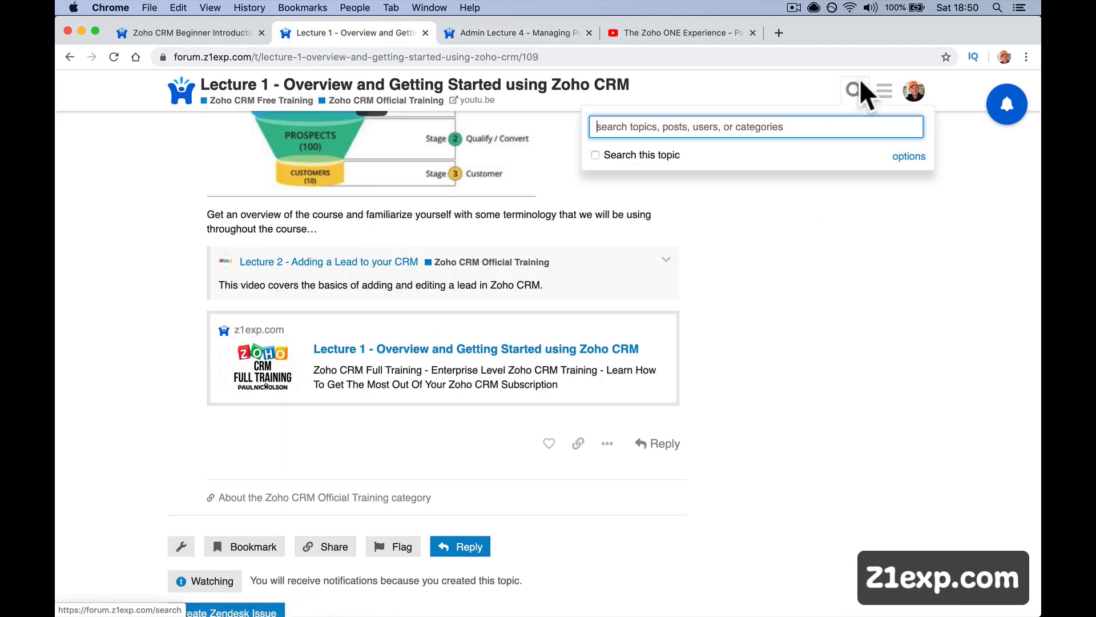
{"action": "left_click", "coordinate": [767, 271]}
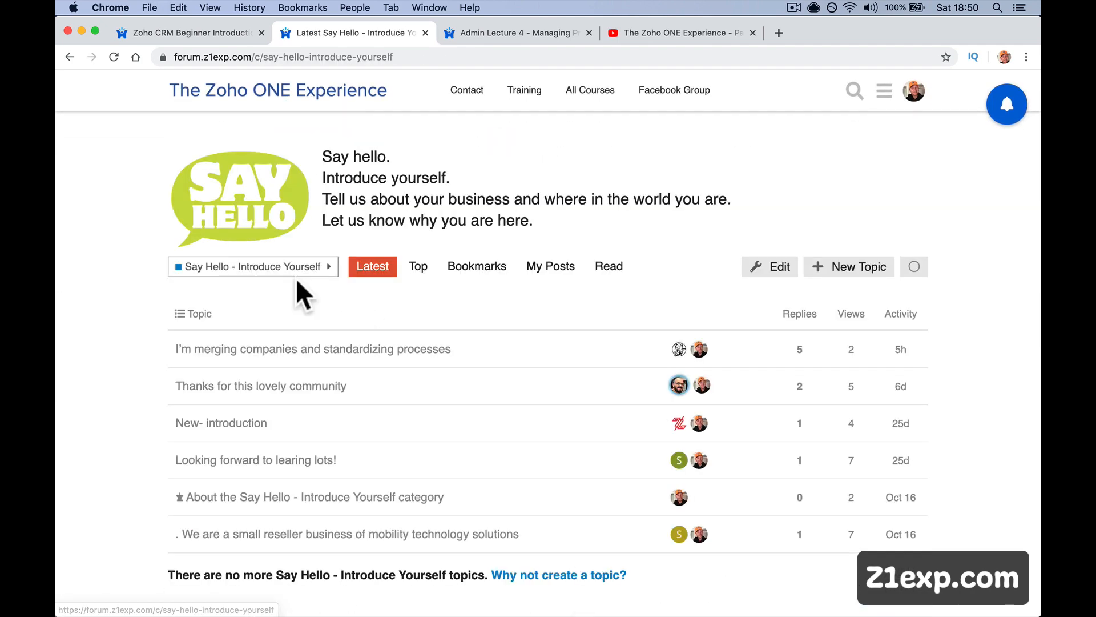
{"action": "mouse_move", "coordinate": [855, 267]}
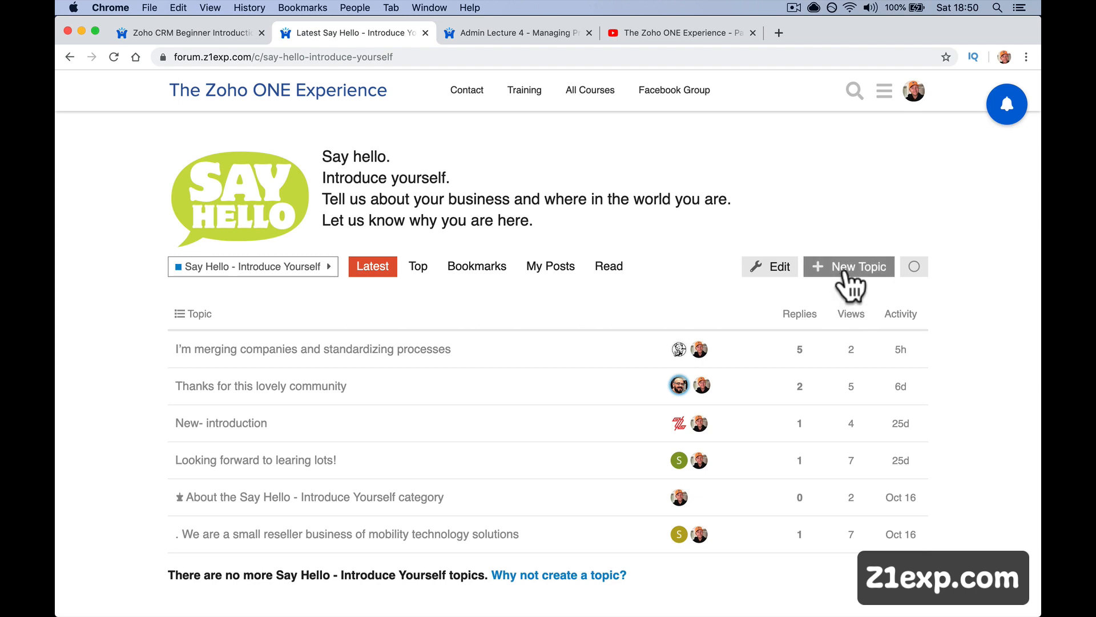
- Cancel the new-topic draft and switch to the Zoho Questions category
{"action": "left_click", "coordinate": [849, 266]}
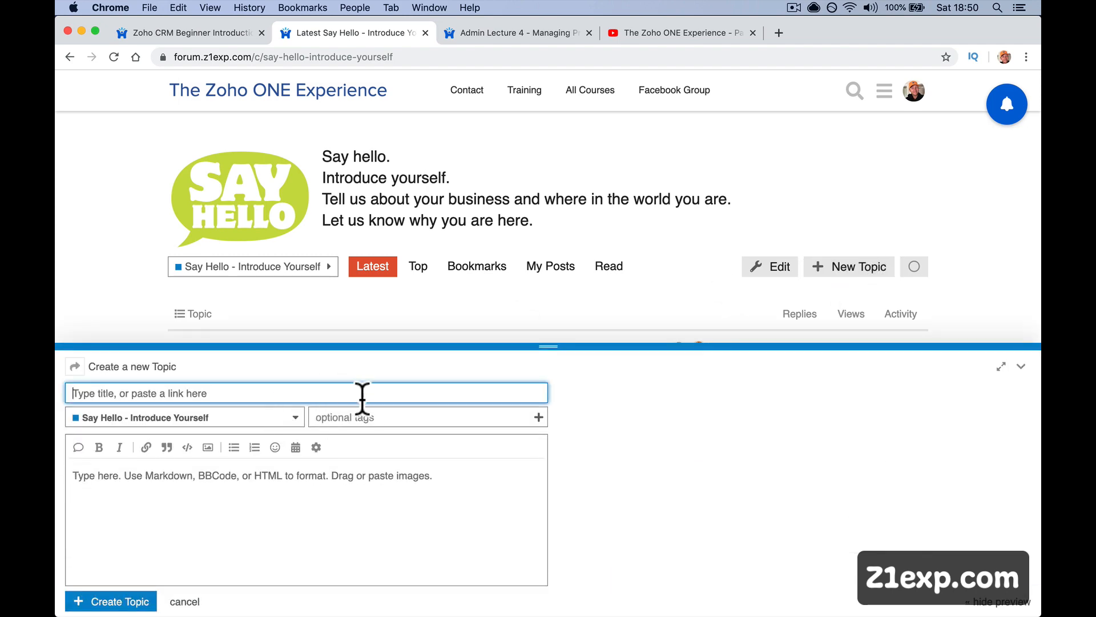
{"action": "left_click", "coordinate": [184, 601]}
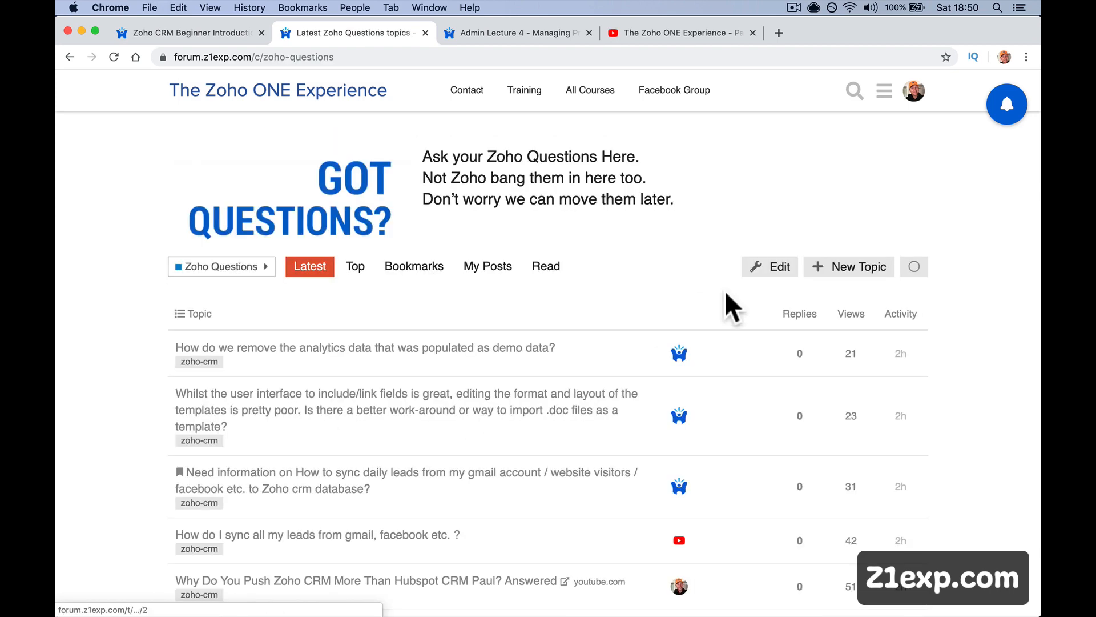
{"action": "left_click", "coordinate": [849, 266]}
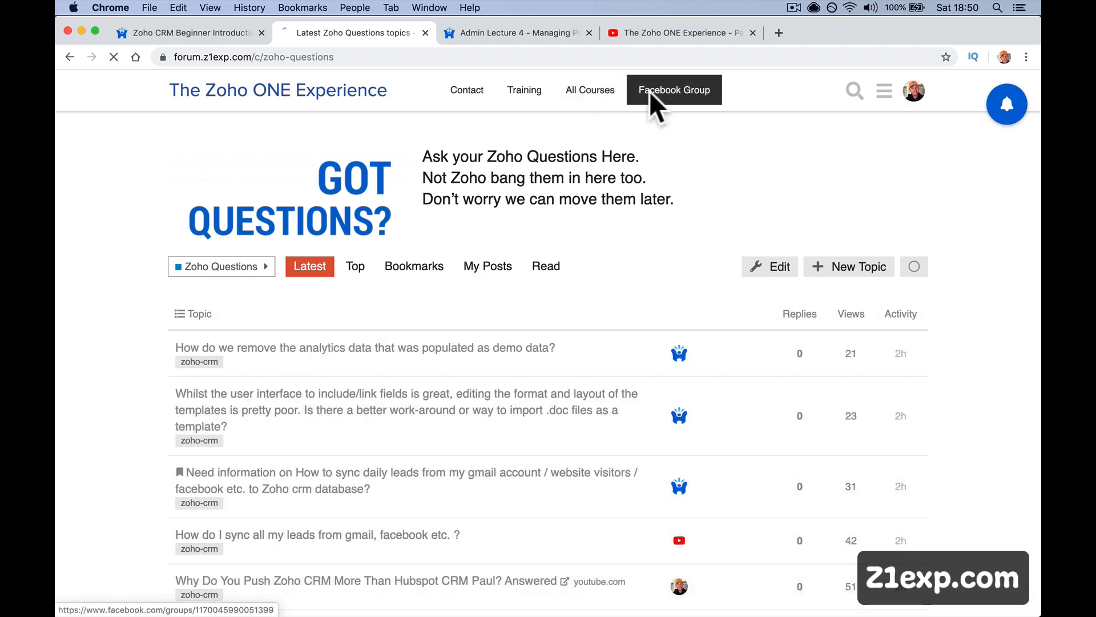
- Visit The Zoho ONE Experience Facebook group and scroll through its Discussion page
{"action": "left_click", "coordinate": [674, 90]}
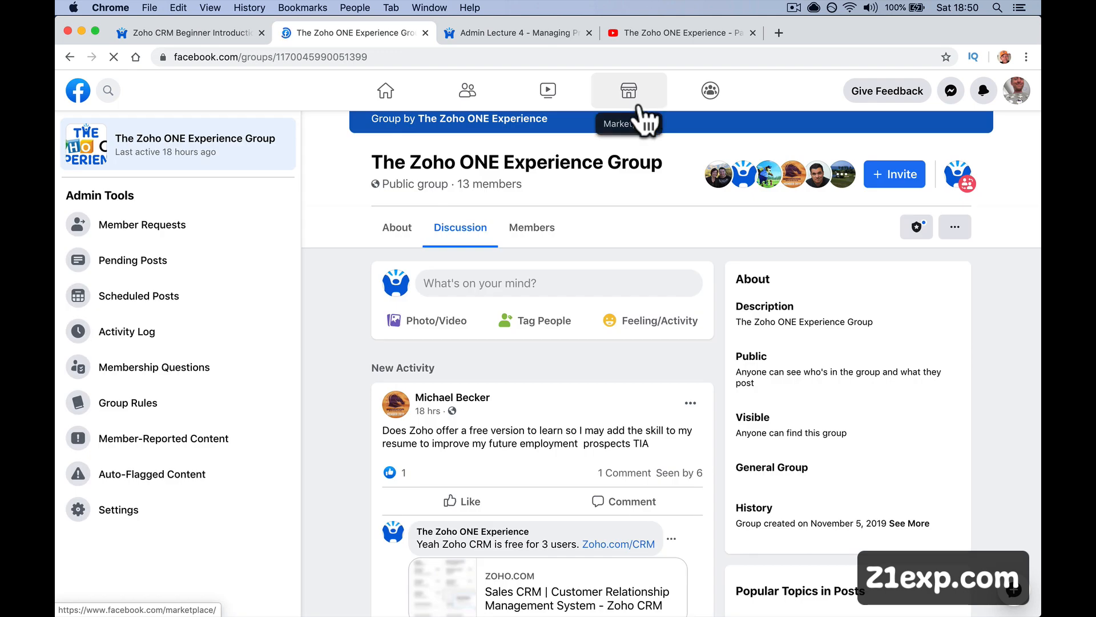
{"action": "scroll", "scroll_direction": "down", "scroll_amount": 3}
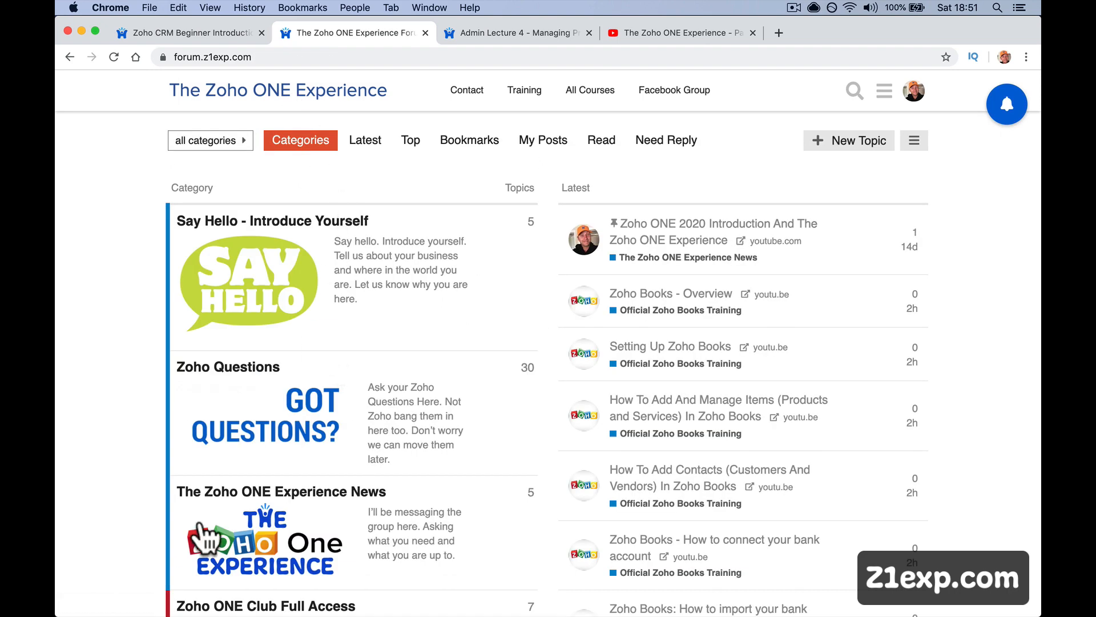
- Scroll the forum categories down to Zoho ONE Club Full Access and Zoho CRM Free Training
{"action": "scroll", "scroll_direction": "down", "scroll_amount": 3}
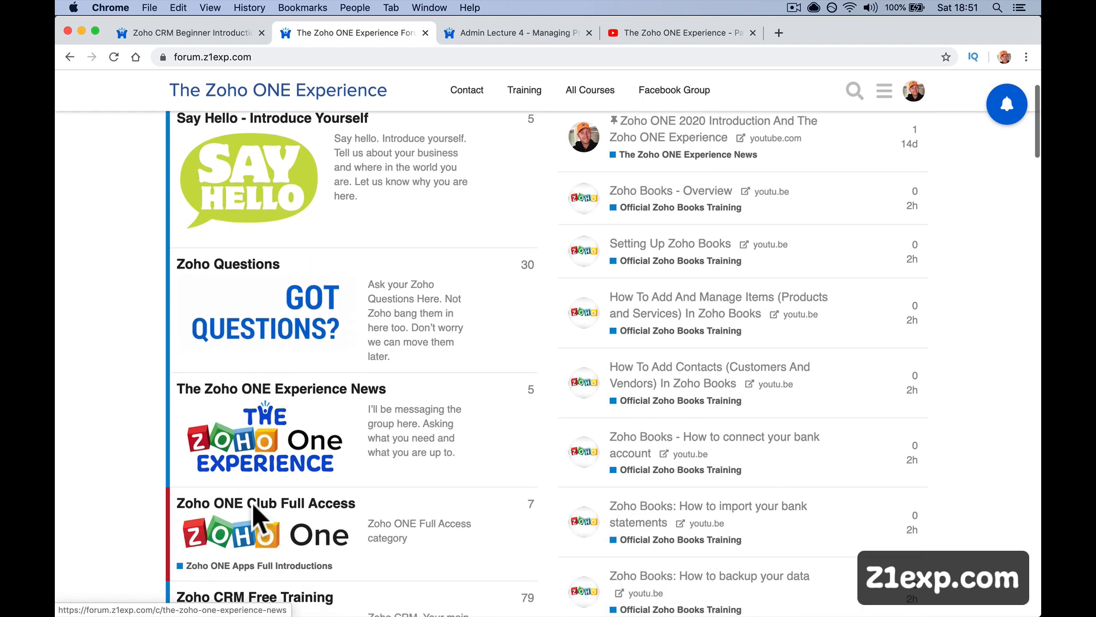
{"action": "mouse_move", "coordinate": [308, 440]}
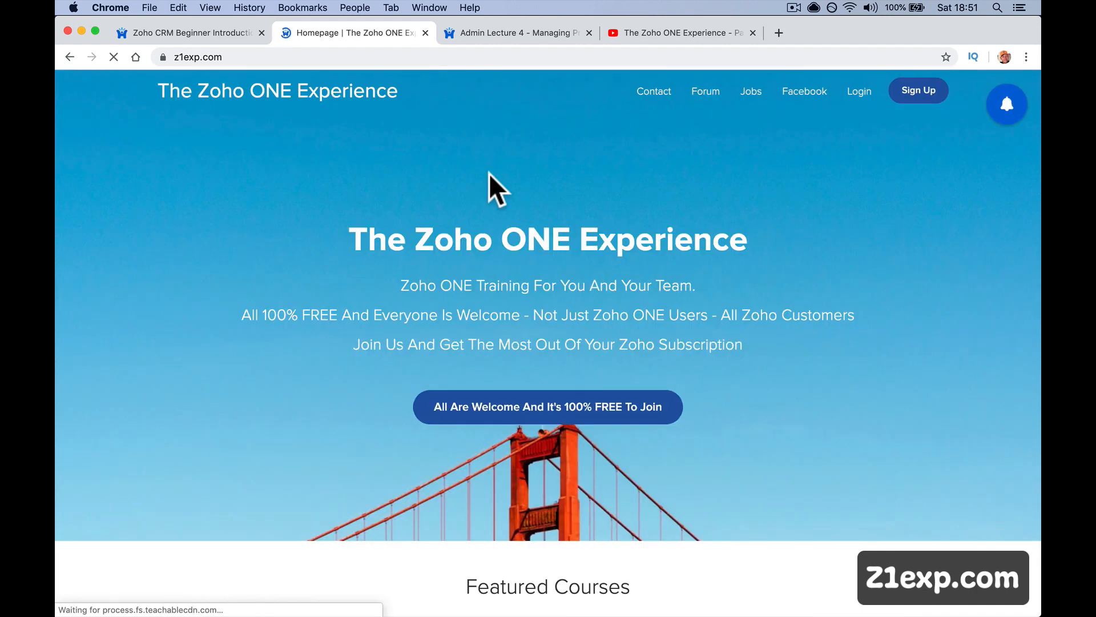
- Scroll through the course, then mark the lecture complete and continue to Lecture 3 - Lead Tracking
{"action": "scroll", "scroll_direction": "down", "scroll_amount": 3}
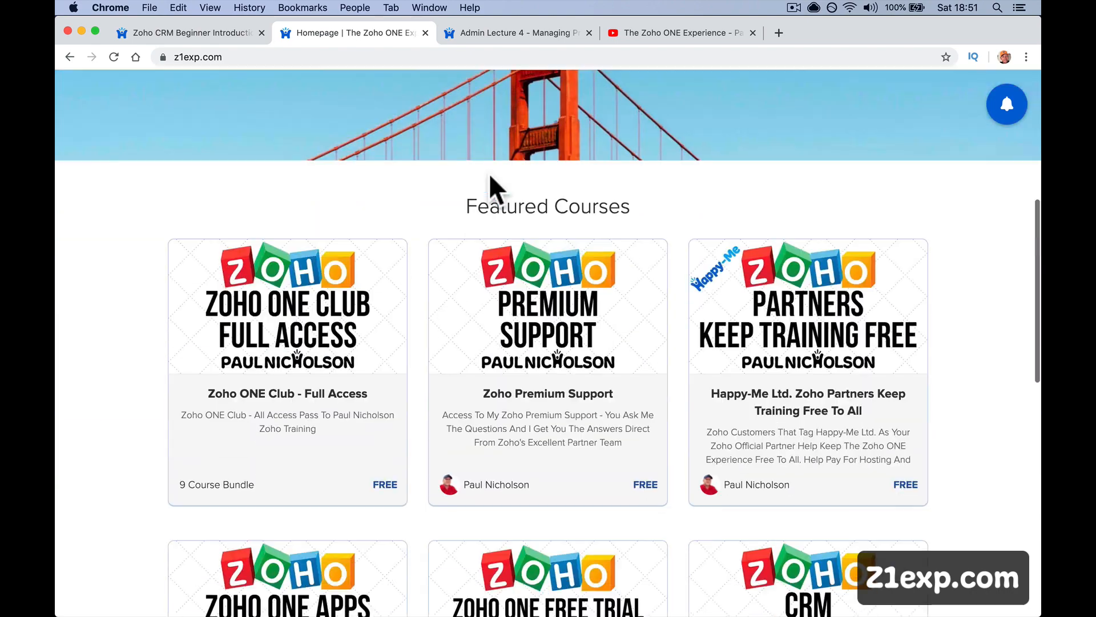
{"action": "scroll", "scroll_direction": "down", "scroll_amount": 3}
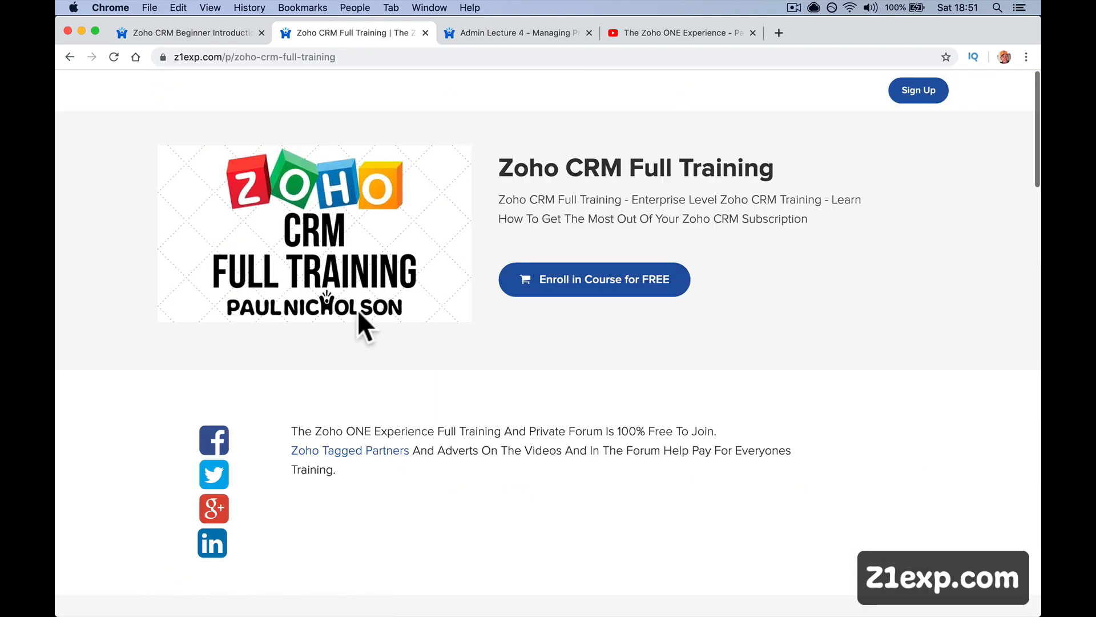
{"action": "scroll", "scroll_direction": "down", "scroll_amount": 3}
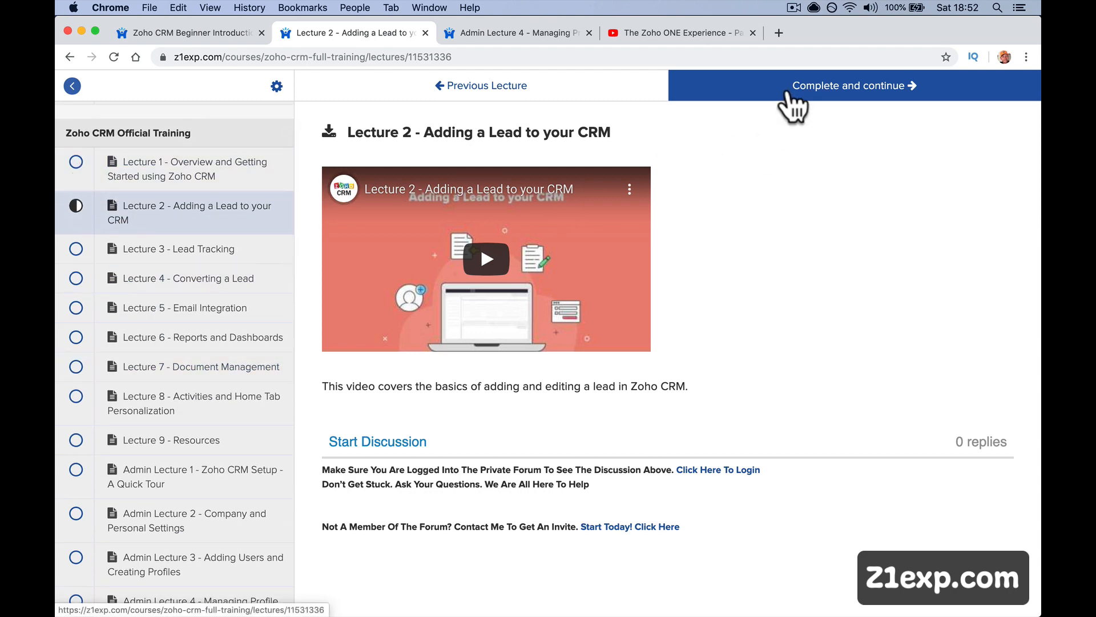
{"action": "left_click", "coordinate": [849, 85]}
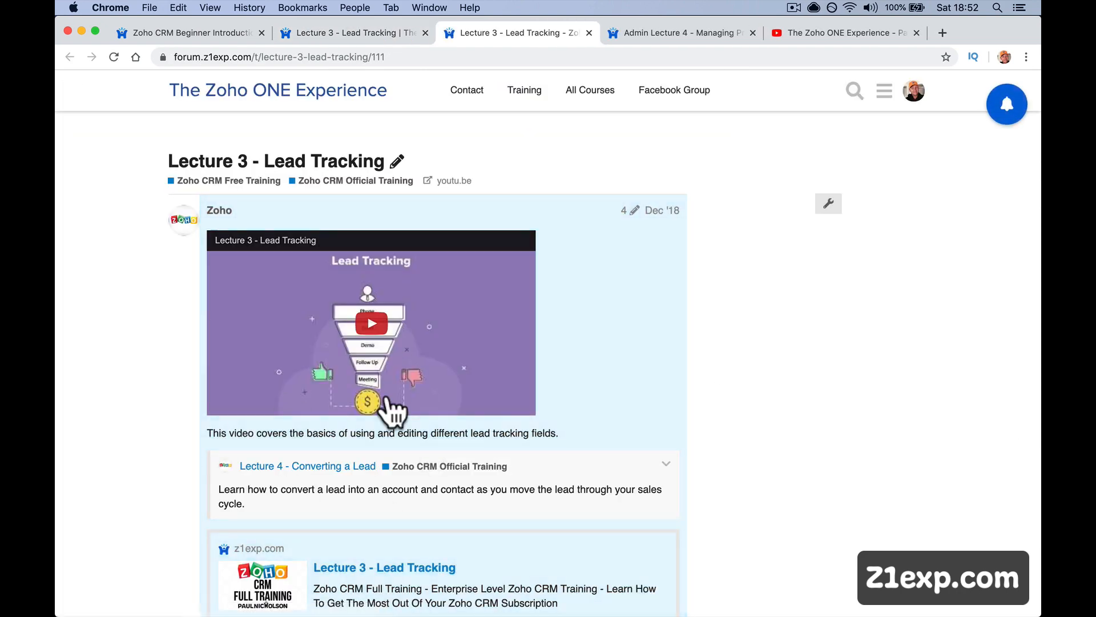
{"action": "left_click", "coordinate": [656, 327]}
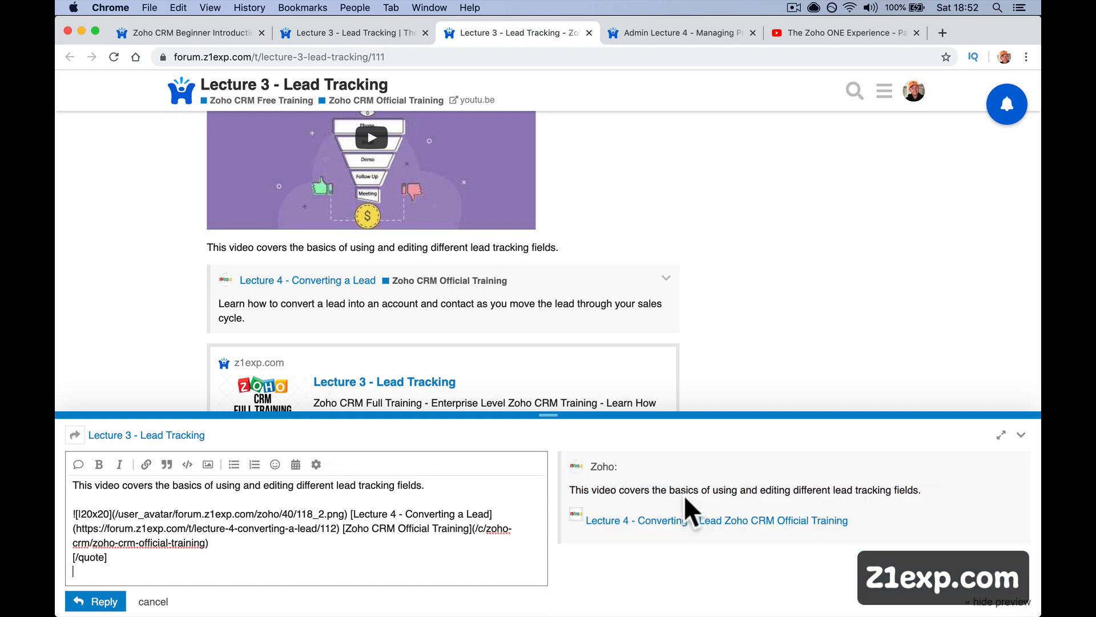
{"action": "mouse_move", "coordinate": [122, 565]}
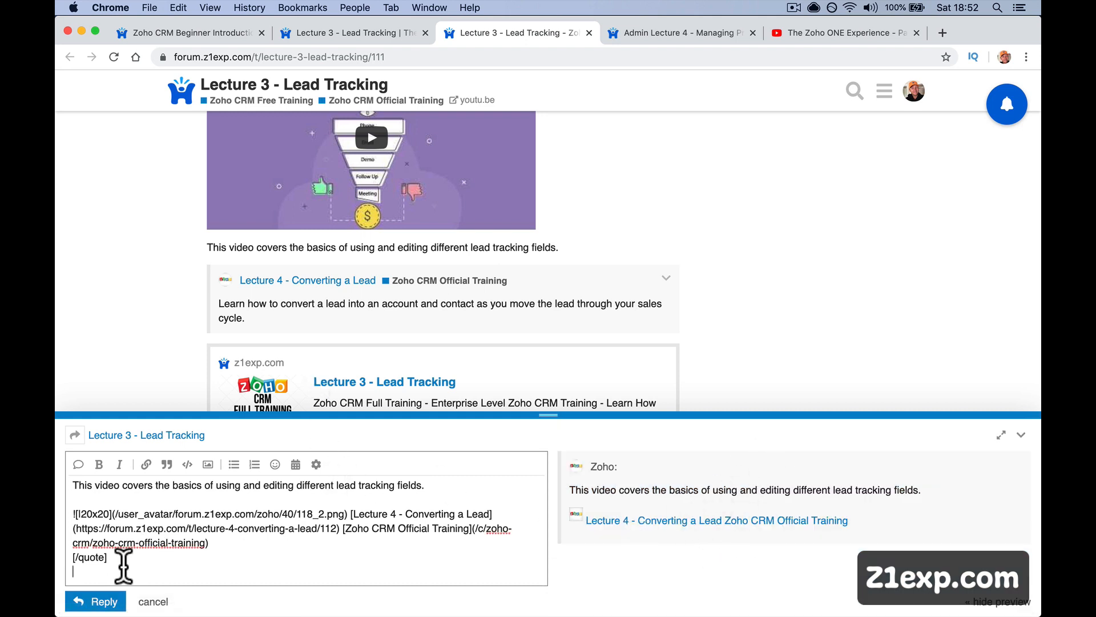
{"action": "left_click", "coordinate": [153, 601]}
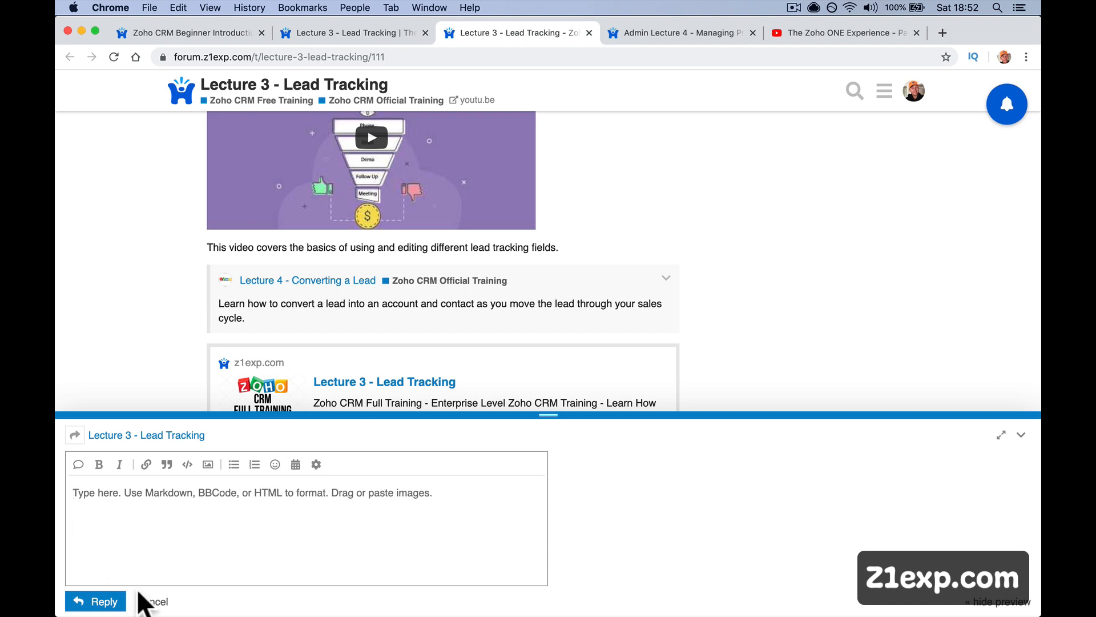
{"action": "type", "text": "@paul"}
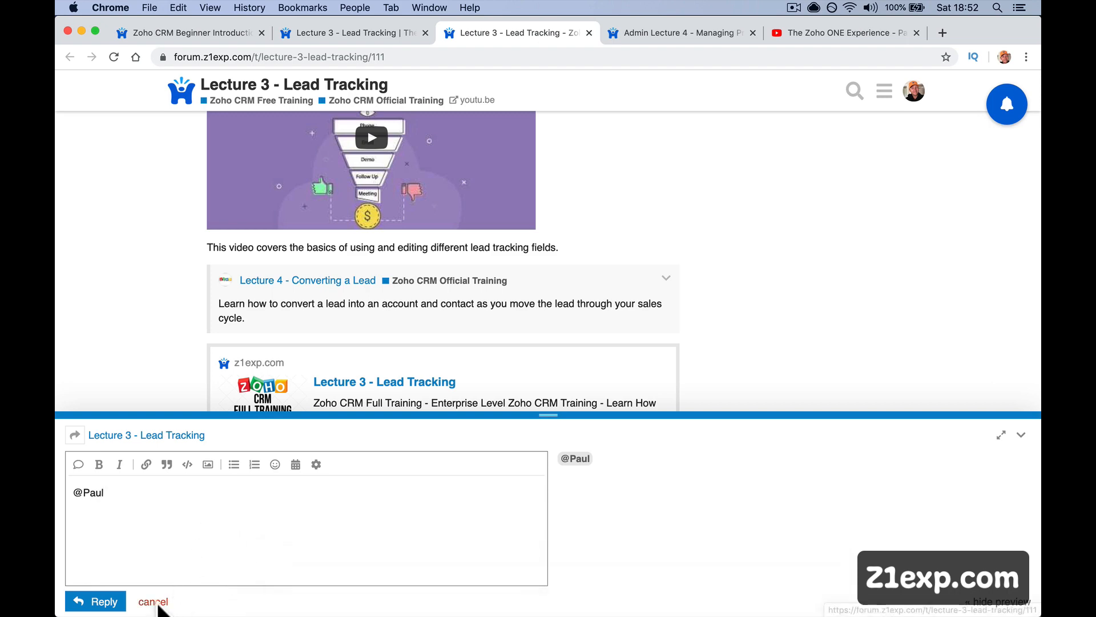
{"action": "left_click", "coordinate": [152, 601]}
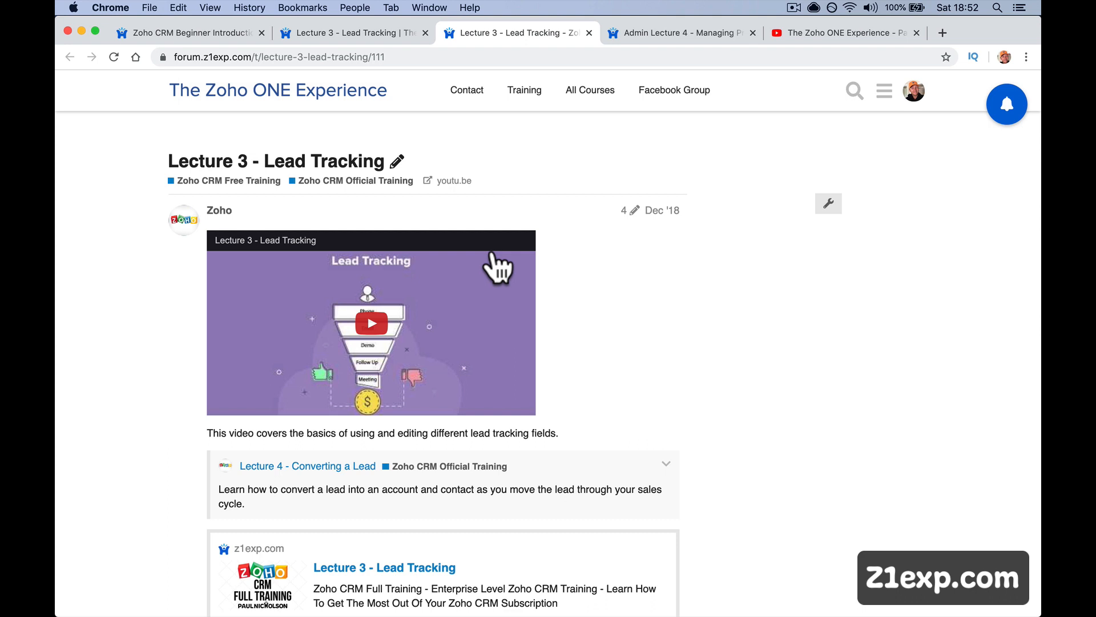
{"action": "mouse_move", "coordinate": [524, 90]}
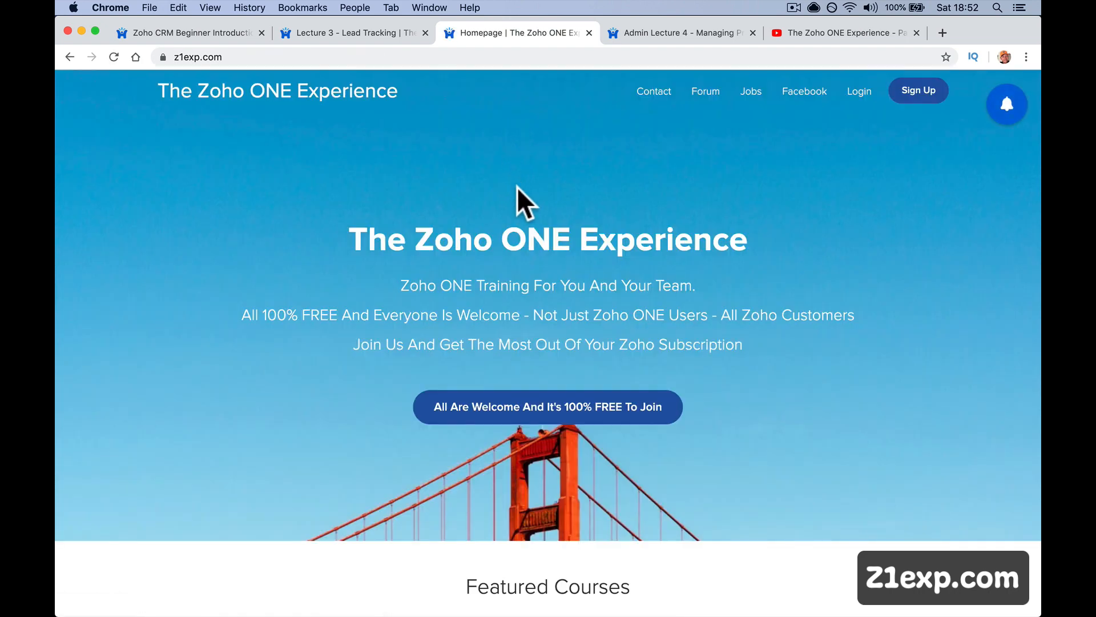
- Browse the homepage featured courses and move on to the forum's blank new-topic composer
{"action": "scroll", "scroll_direction": "down", "scroll_amount": 3}
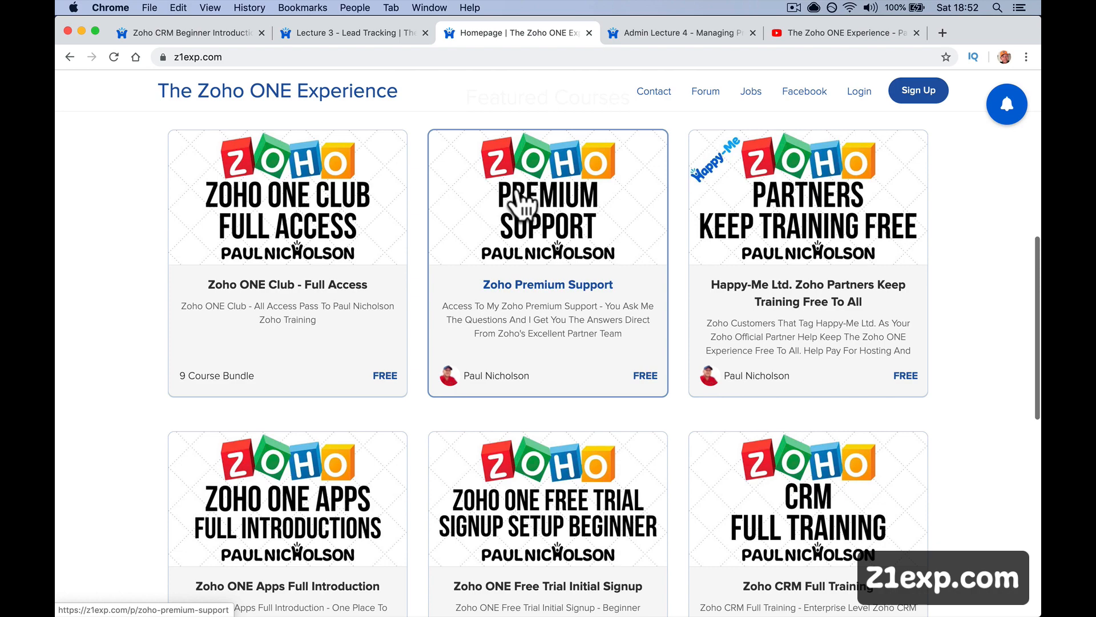
{"action": "scroll", "scroll_direction": "up", "scroll_amount": 3}
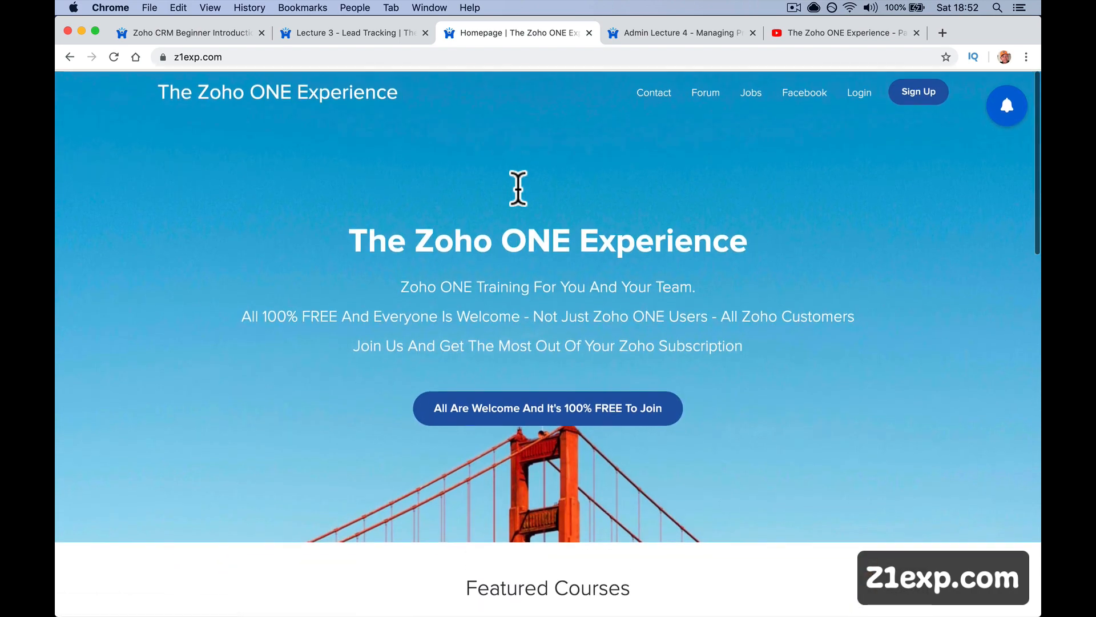
{"action": "left_click_drag", "start_coordinate": [349, 240], "coordinate": [747, 240]}
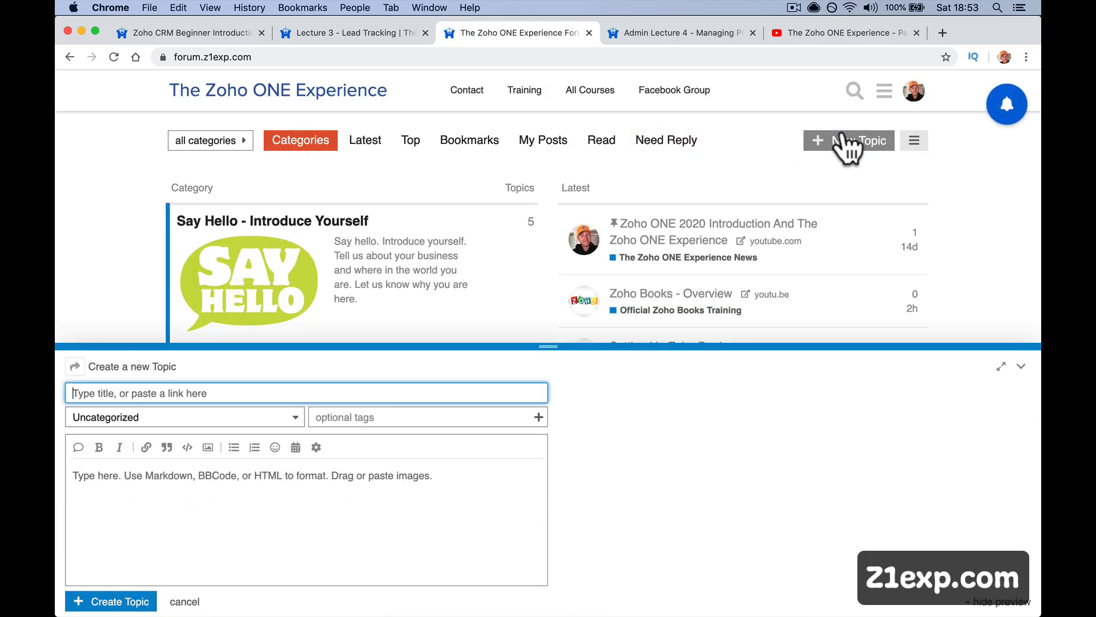
{"action": "mouse_move", "coordinate": [401, 461]}
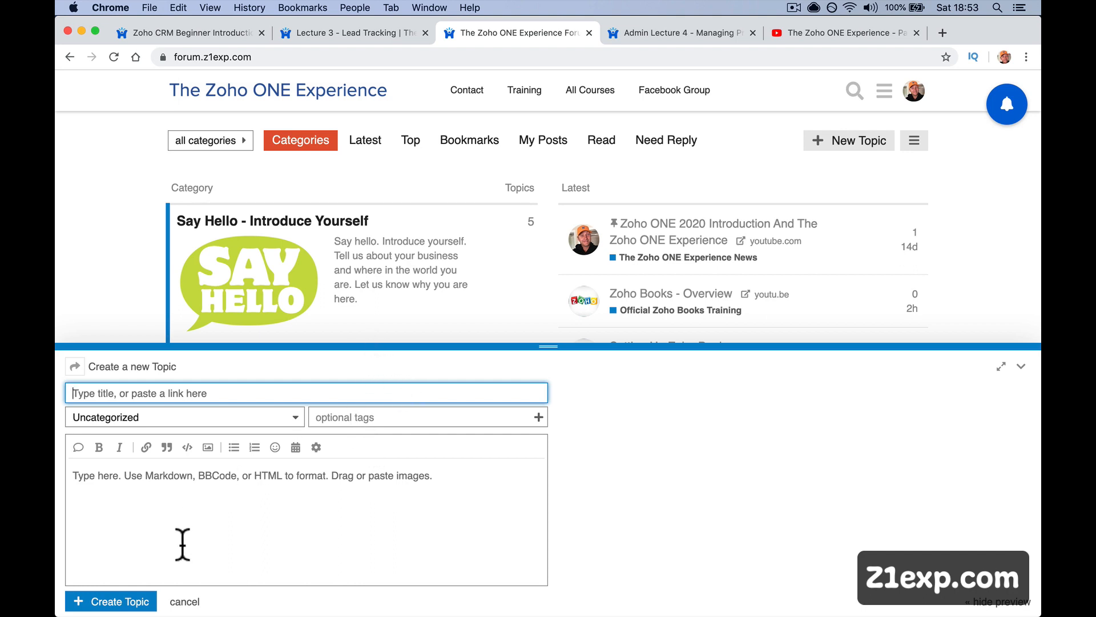
- Cancel the empty 'Create a new Topic' draft without posting, back to the forum categories
{"action": "left_click", "coordinate": [184, 601]}
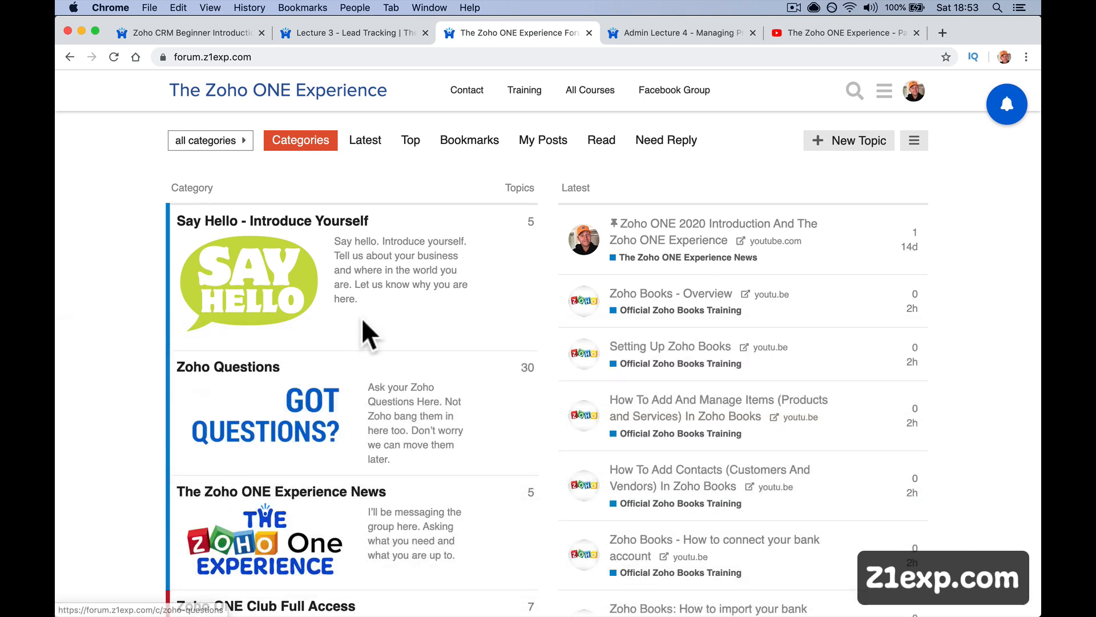